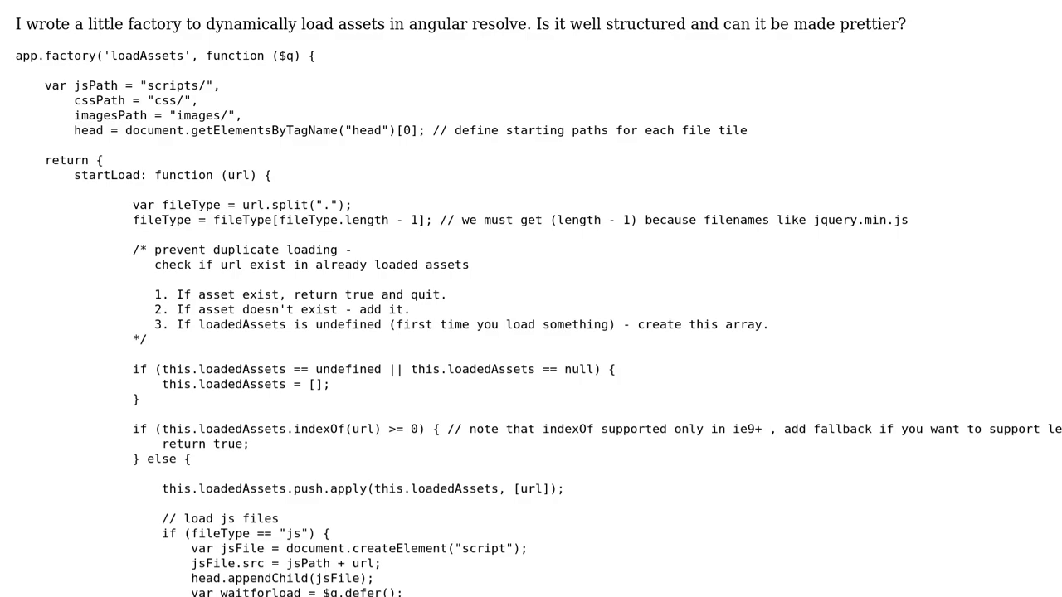
pyautogui.scroll(-3)
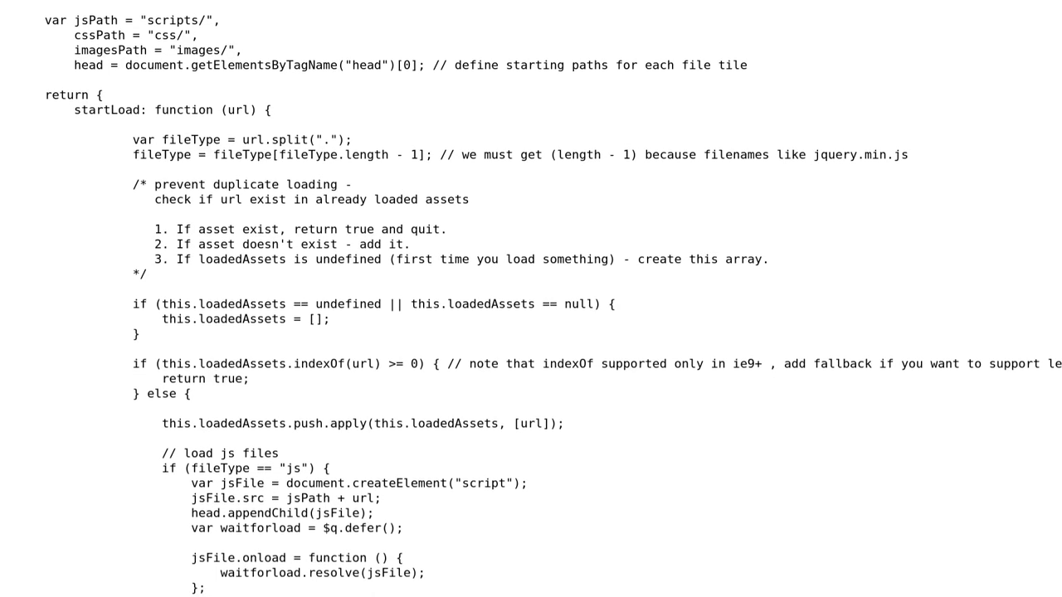
pyautogui.scroll(-3)
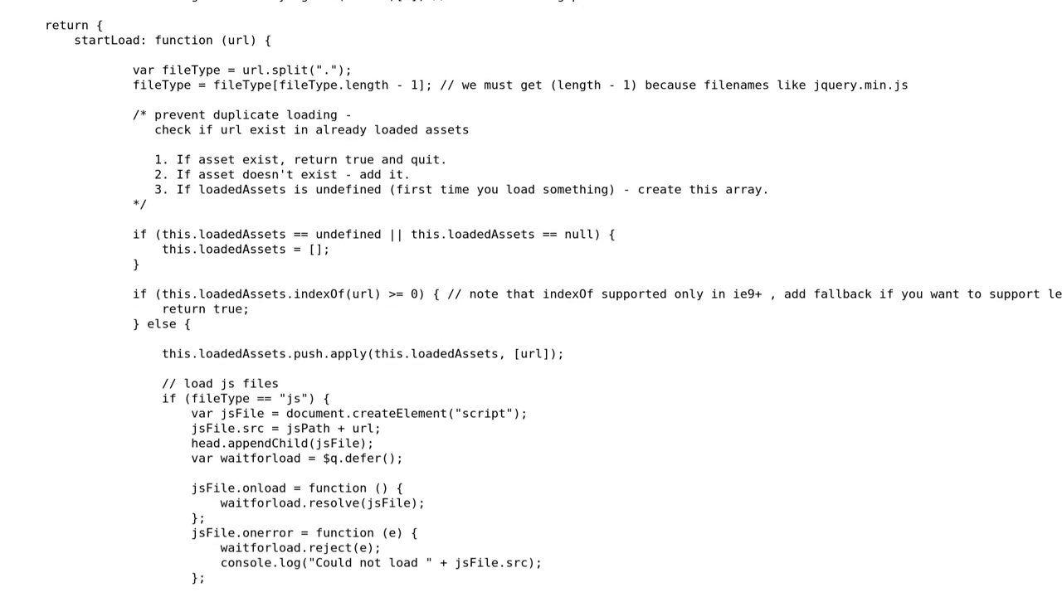
pyautogui.scroll(-3)
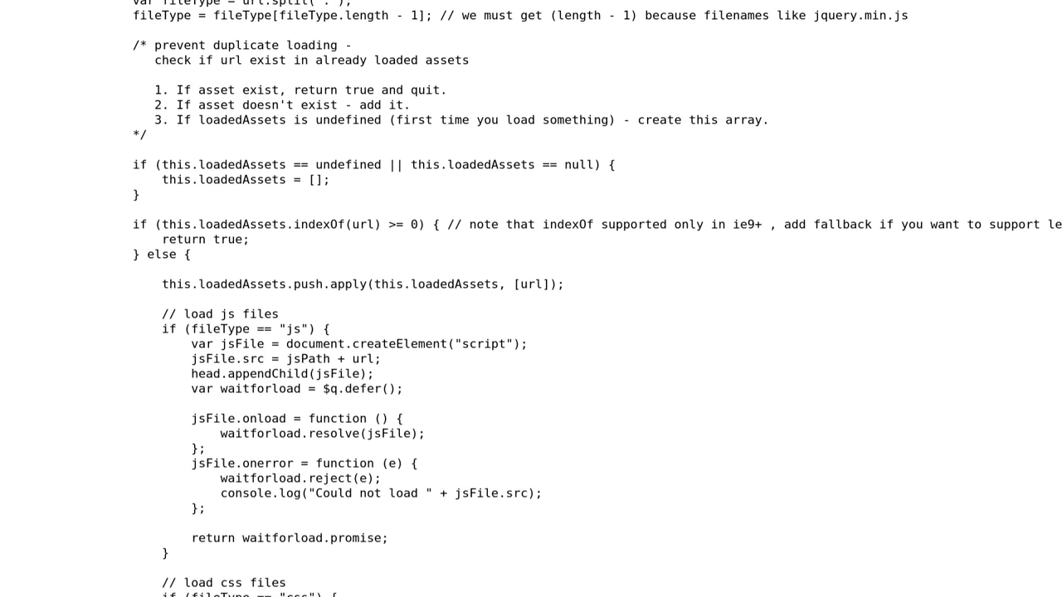
pyautogui.scroll(-3)
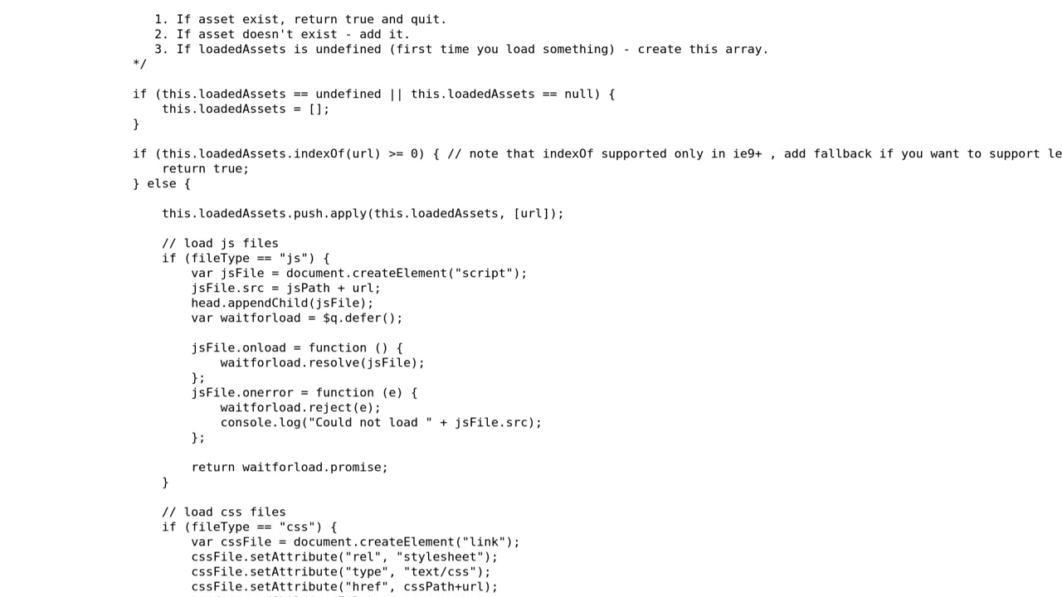
pyautogui.scroll(-3)
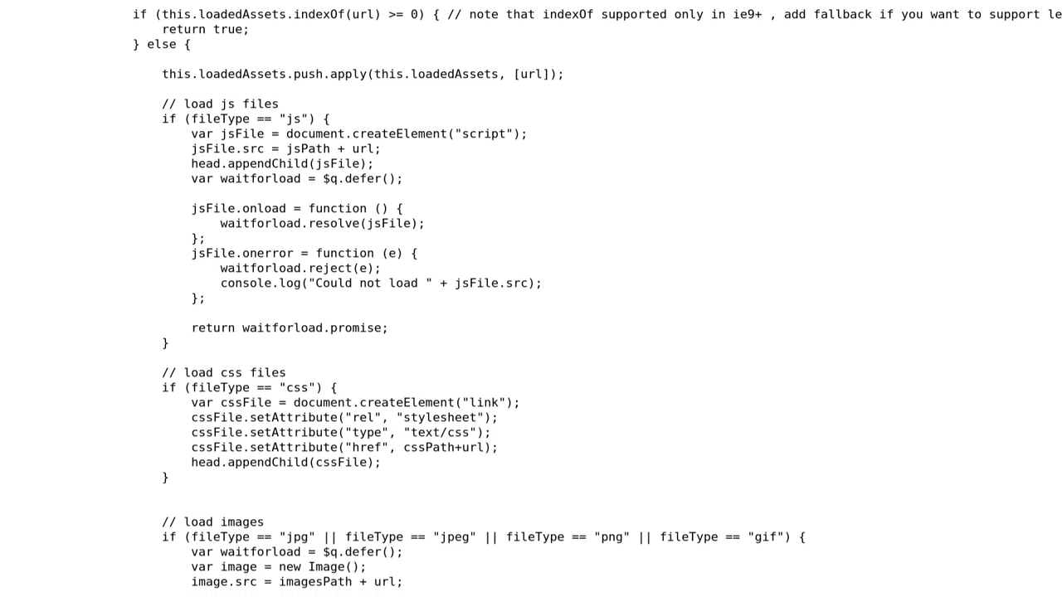
pyautogui.scroll(-3)
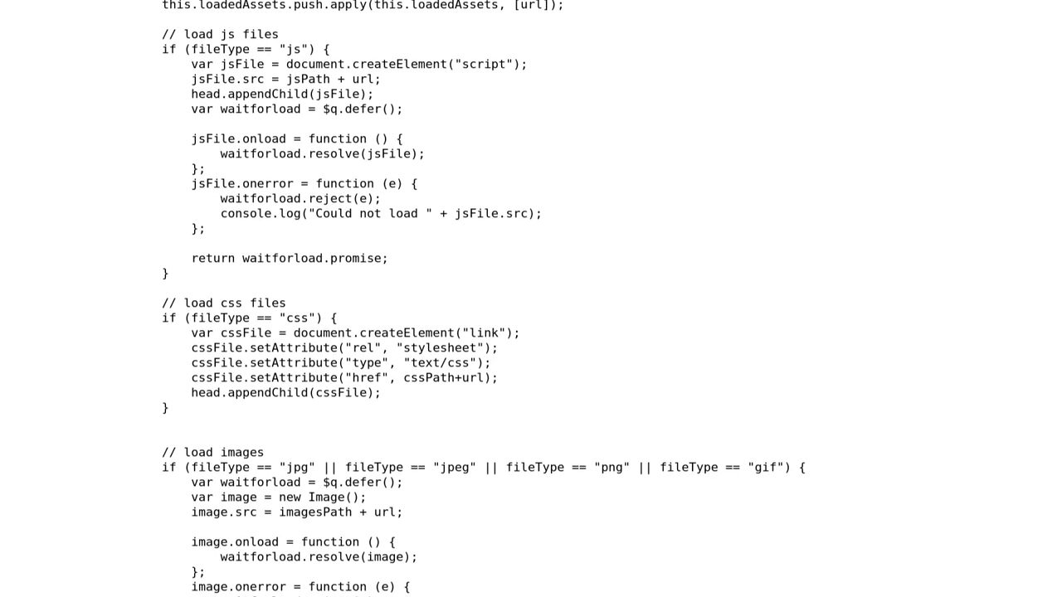
pyautogui.scroll(-3)
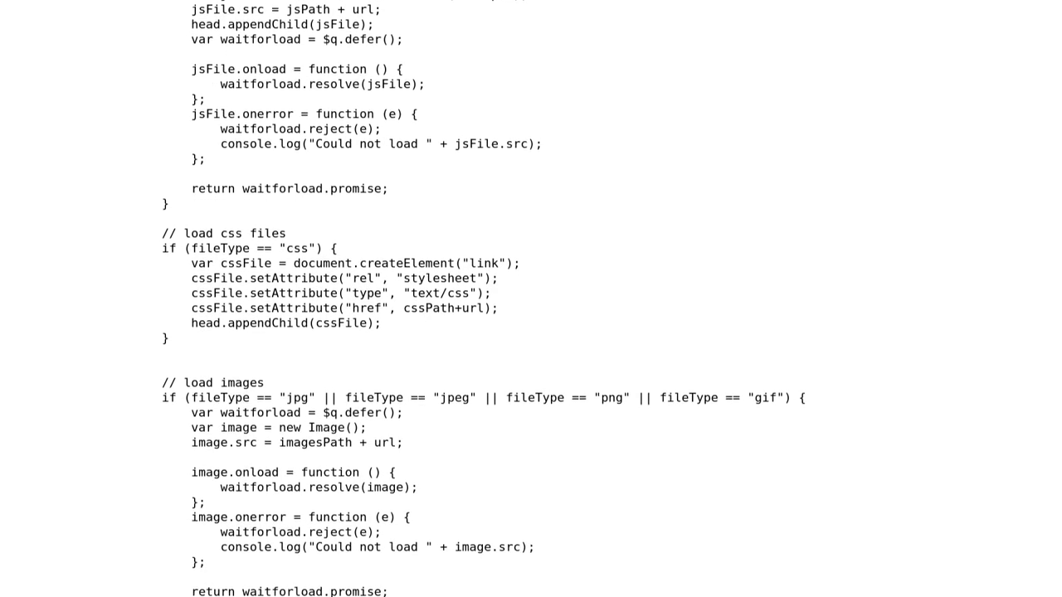
pyautogui.scroll(-3)
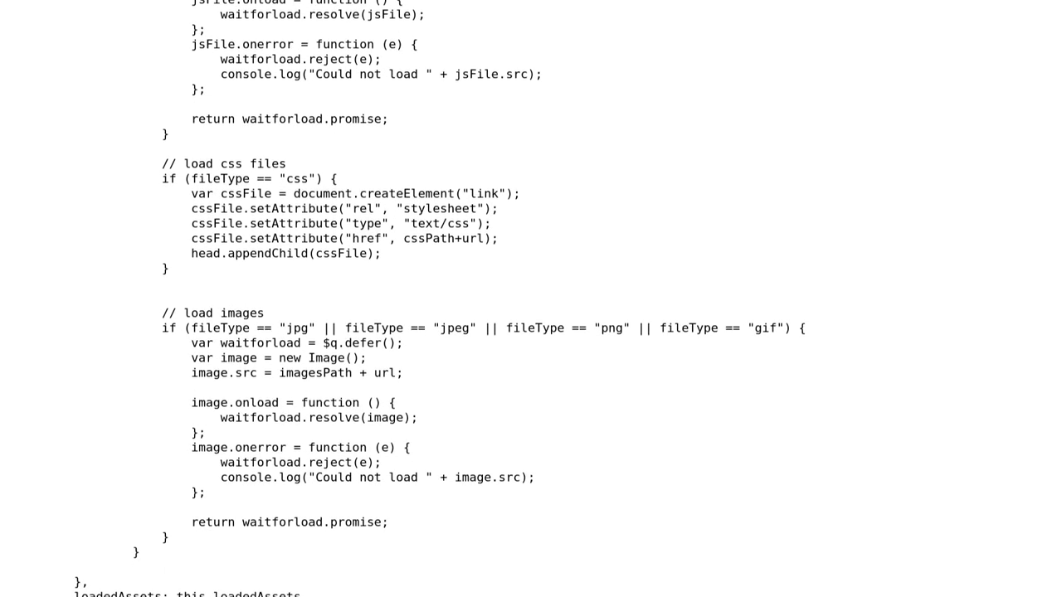